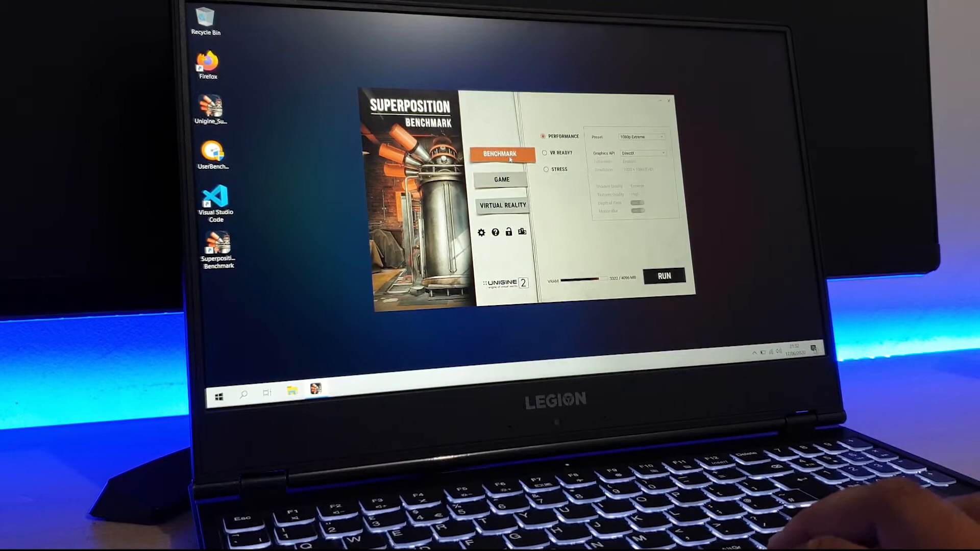
Step: Switch the Superposition launcher from benchmark mode to GAME mode
left_click(503, 179)
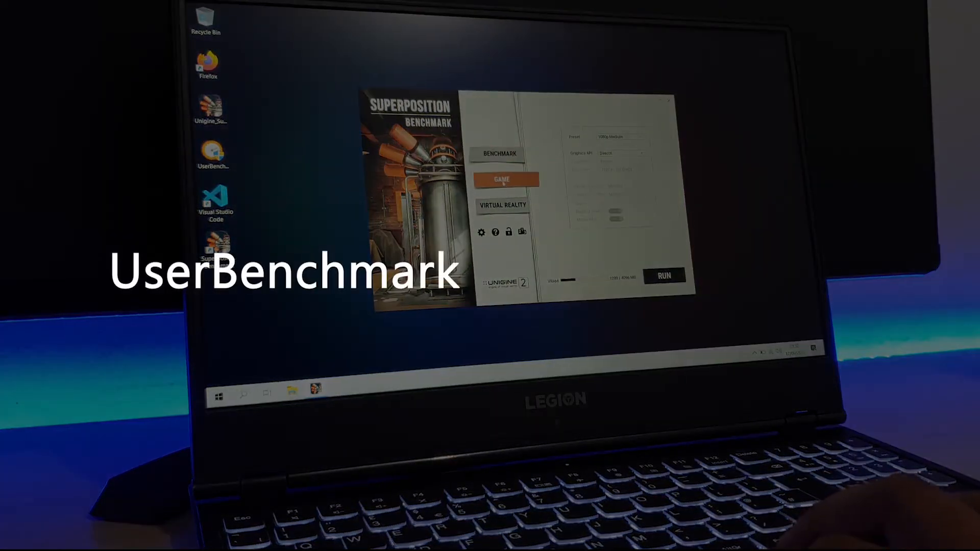
left_click(507, 153)
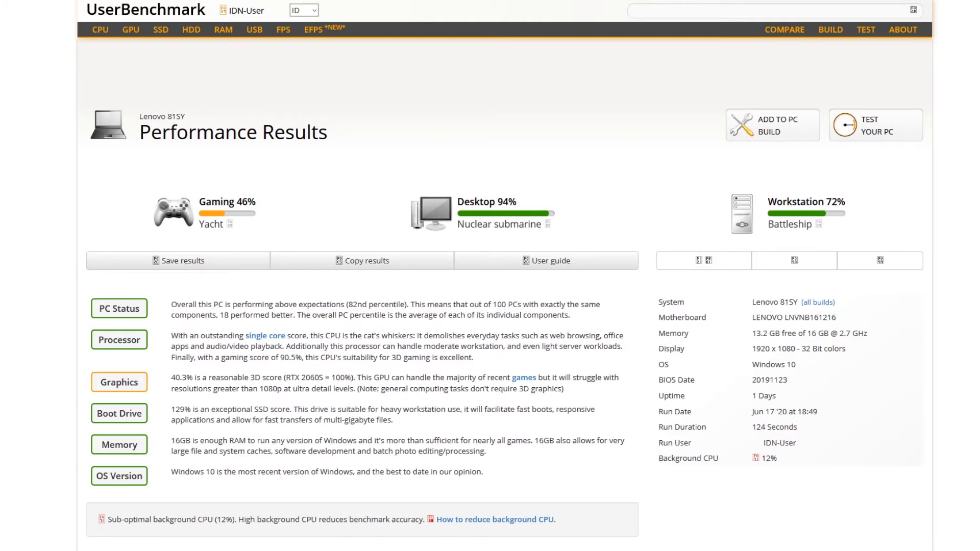
Step: Scroll down to the component breakdown: i7-9750H 90.5%, GTX 1650 40.3%, SSD 129%
scroll("down", 3)
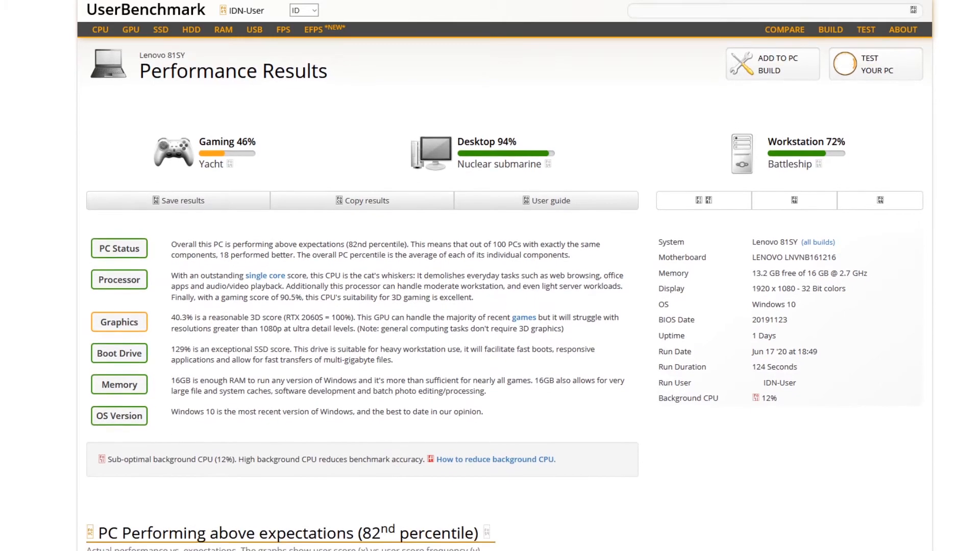
scroll("down", 3)
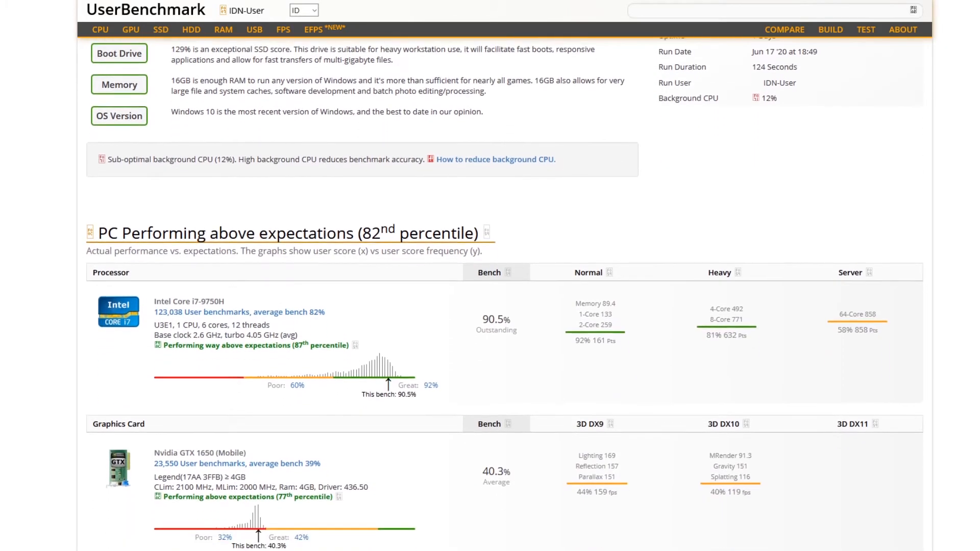
scroll("down", 3)
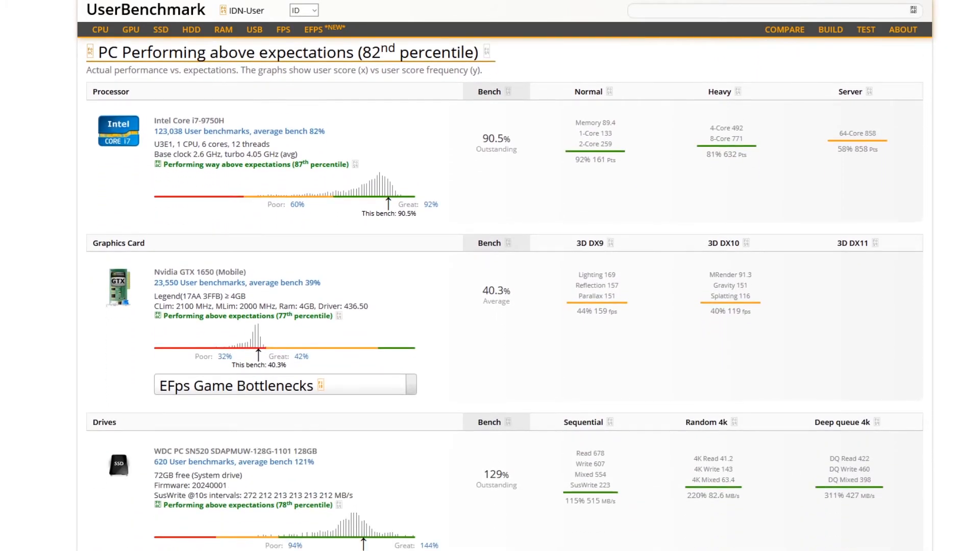